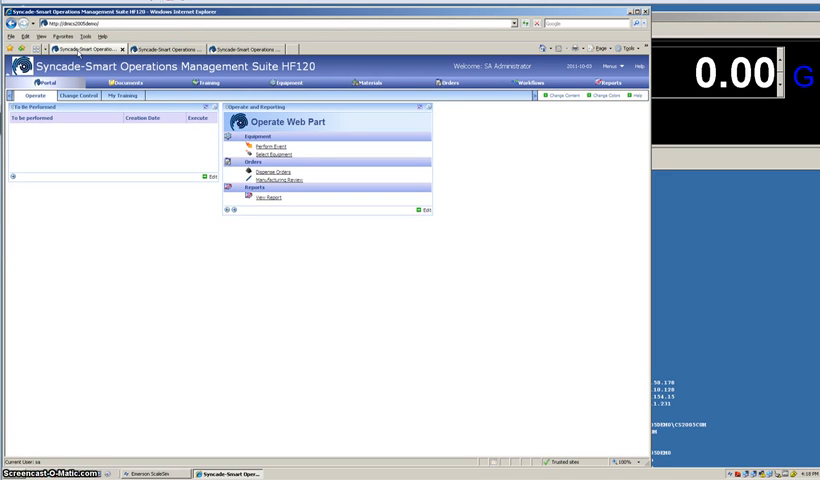
Open Perform Events and choose the simulation scale in the Select Equipment list.
{"action": "left_click", "coordinate": [268, 156]}
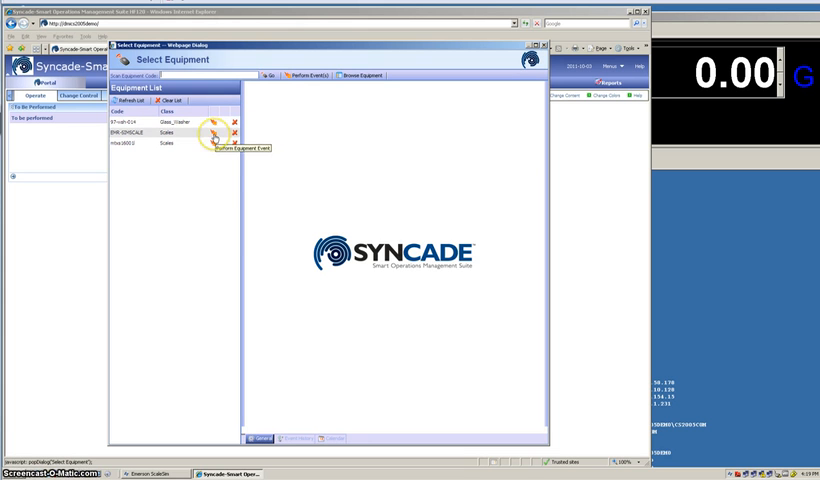
{"action": "left_click", "coordinate": [150, 132]}
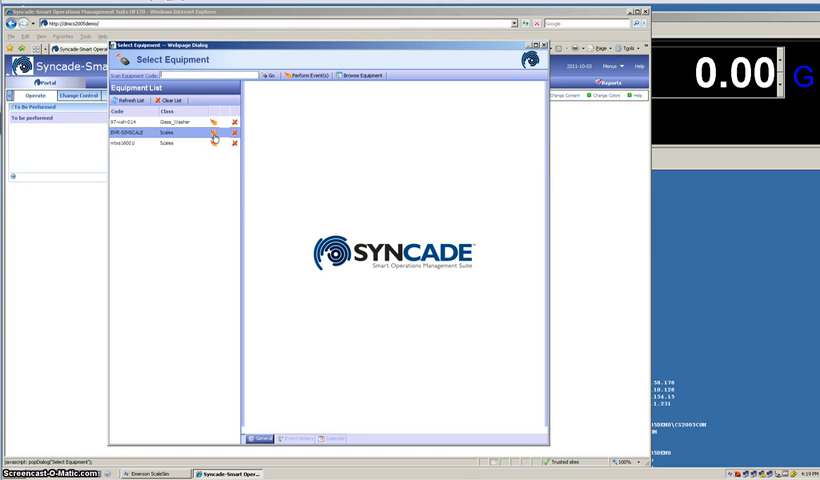
Tick the check-accuracy event for the scale and advance to equipment confirmation.
{"action": "left_click", "coordinate": [308, 72]}
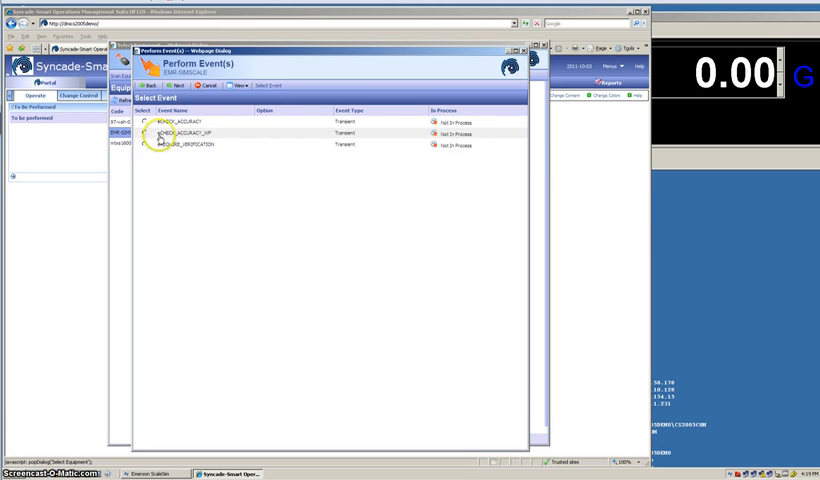
{"action": "left_click", "coordinate": [142, 132]}
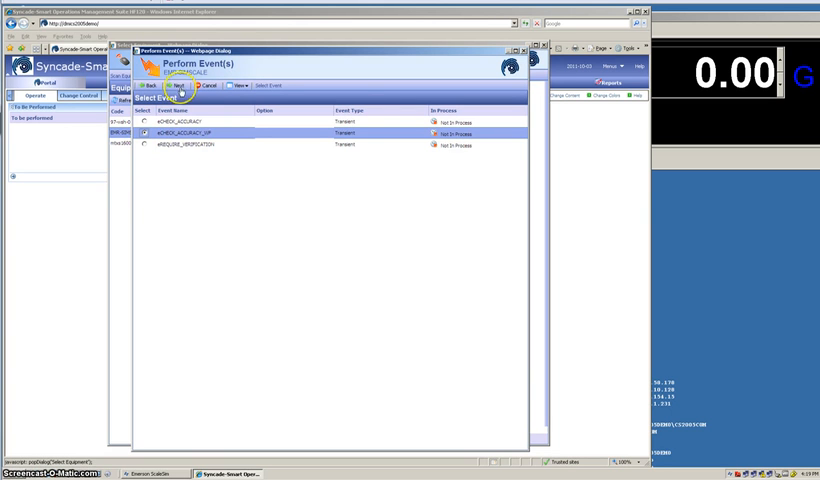
{"action": "left_click", "coordinate": [176, 84]}
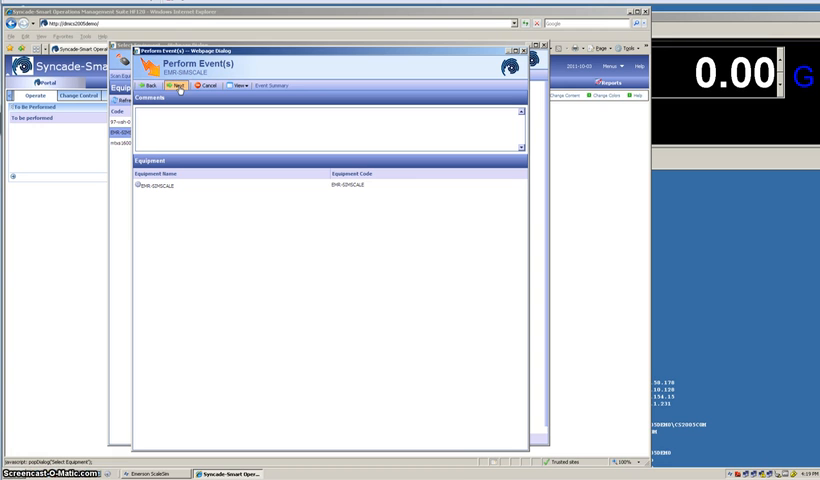
Perform the event and sign it with the electronic-signature password.
{"action": "left_click", "coordinate": [178, 84]}
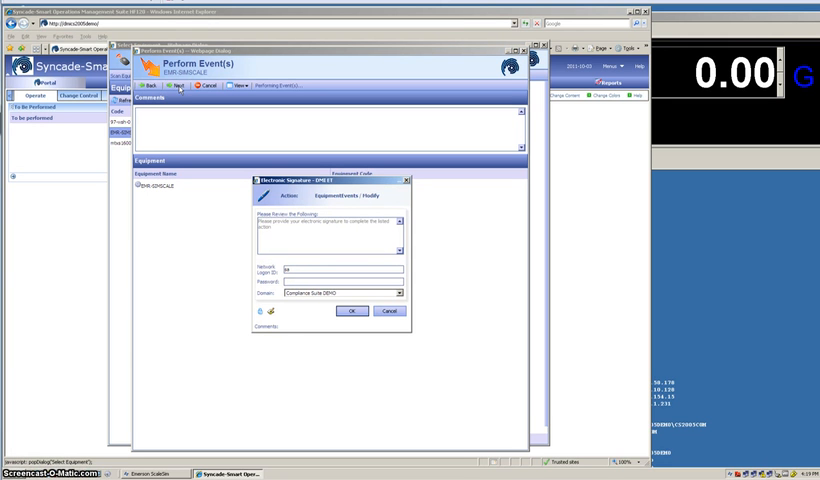
{"action": "type", "text": "•"}
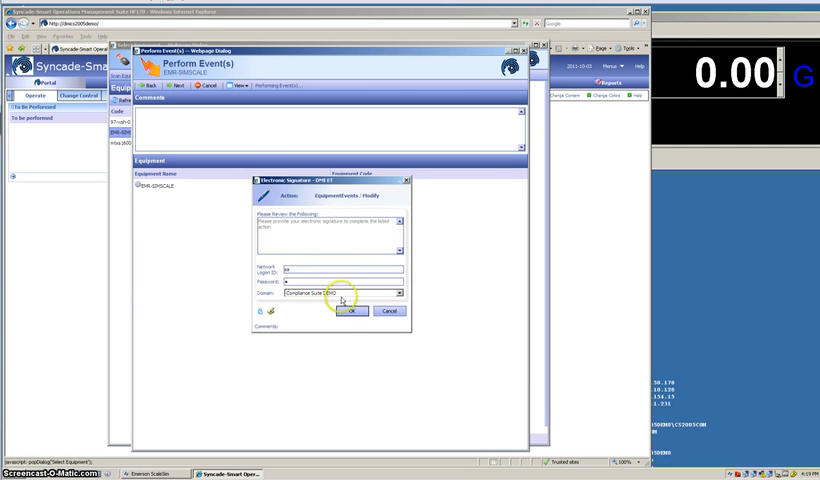
{"action": "left_click", "coordinate": [348, 312]}
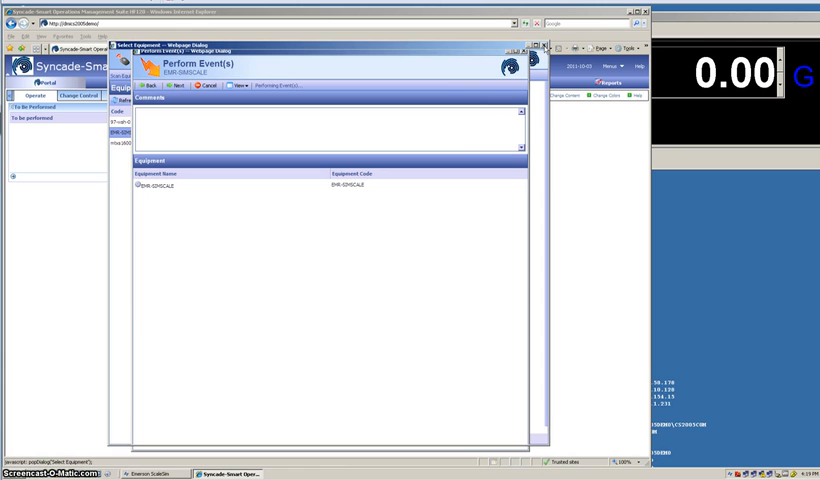
{"action": "mouse_move", "coordinate": [146, 370]}
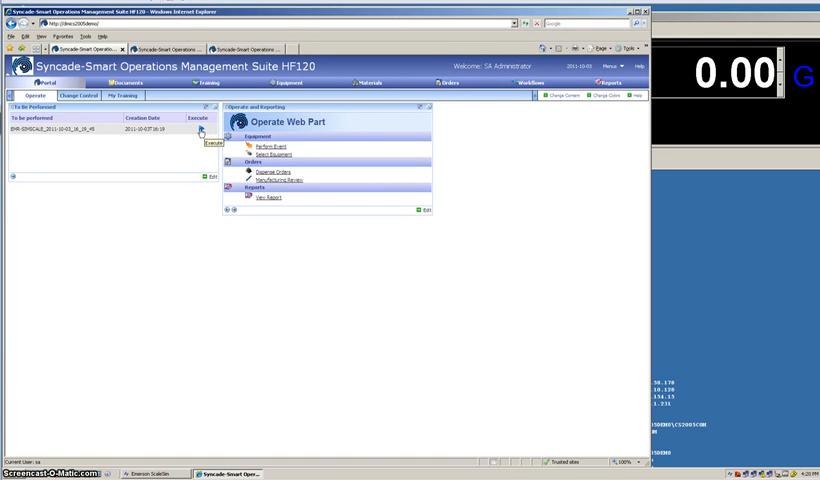
Execute the new OP_PRCD accuracy-check workflow from the To Be Performed list.
{"action": "left_click", "coordinate": [202, 132]}
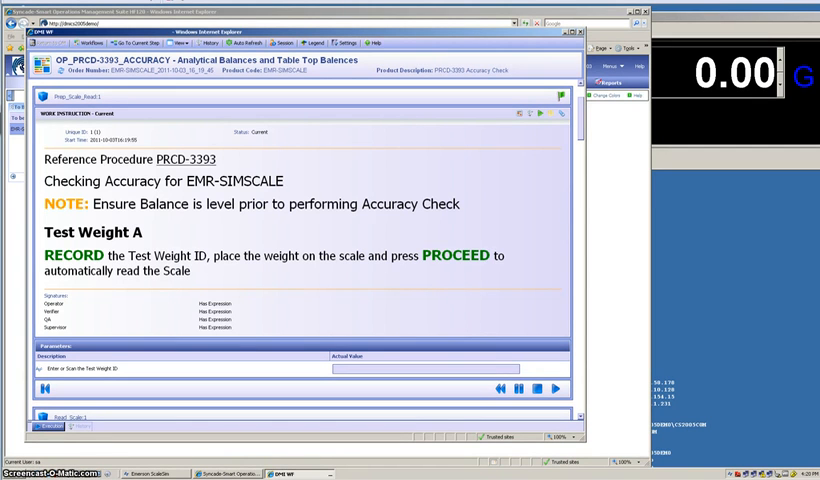
{"action": "mouse_move", "coordinate": [72, 188]}
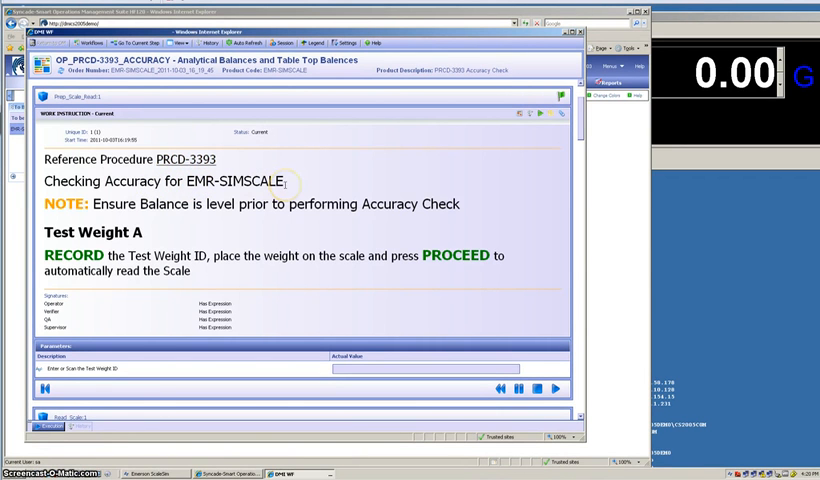
{"action": "mouse_move", "coordinate": [218, 204]}
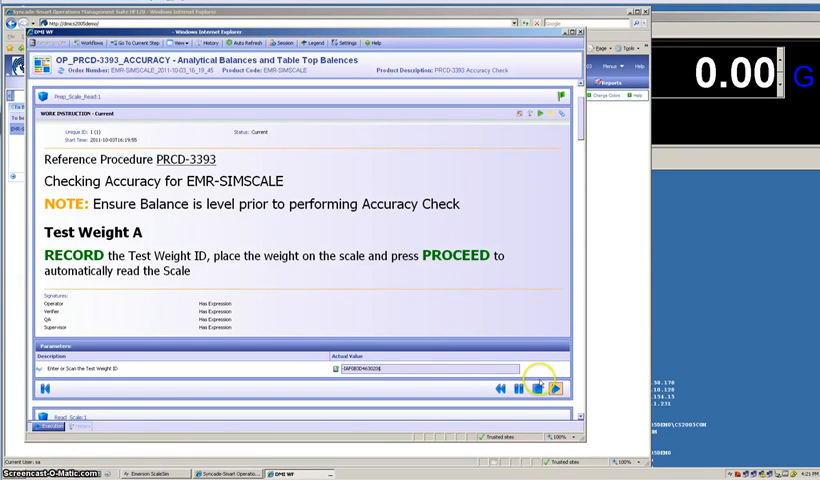
{"action": "mouse_move", "coordinate": [560, 392]}
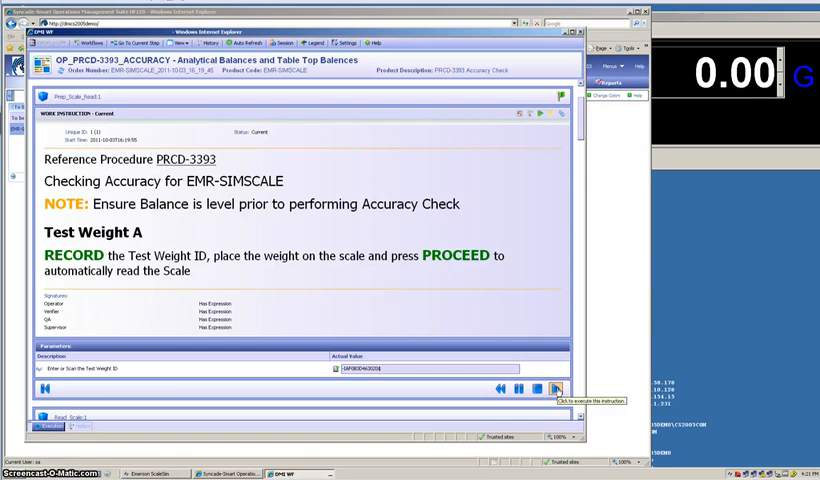
Proceed with the Test Weight A ID and sign it off, reaching the 99–101 reading step.
{"action": "left_click", "coordinate": [556, 390]}
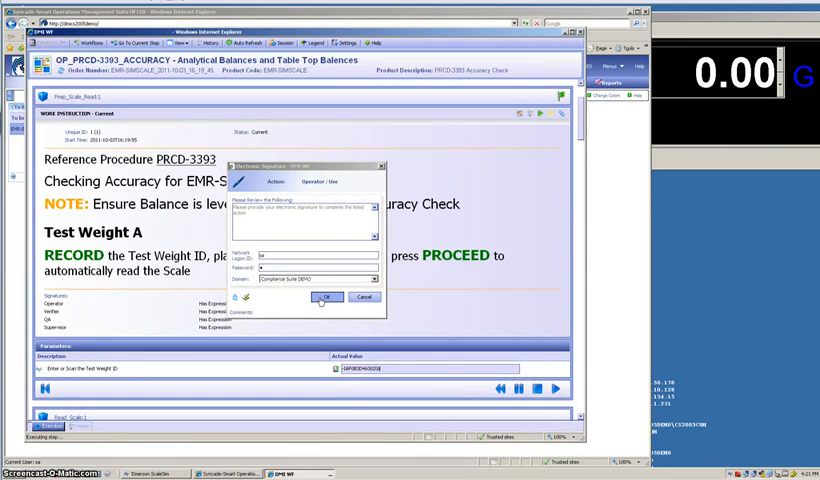
{"action": "left_click", "coordinate": [324, 296]}
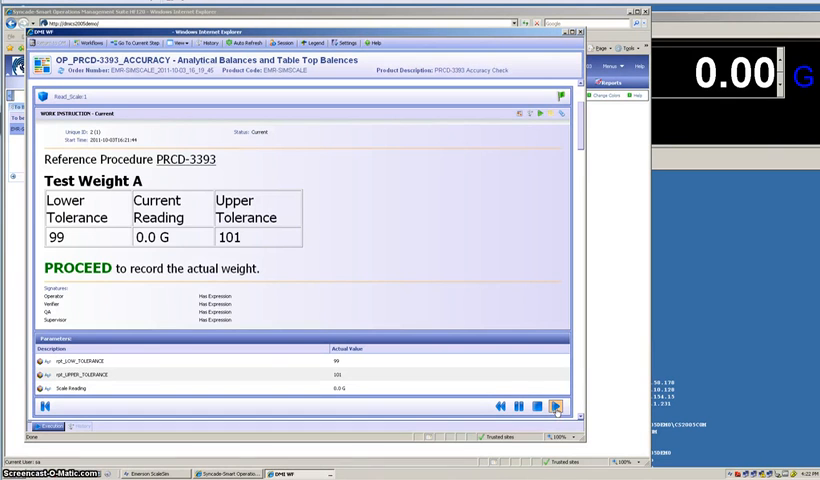
Record the 0 g scale reading and sign it, triggering the out-of-range prompt.
{"action": "left_click", "coordinate": [552, 408]}
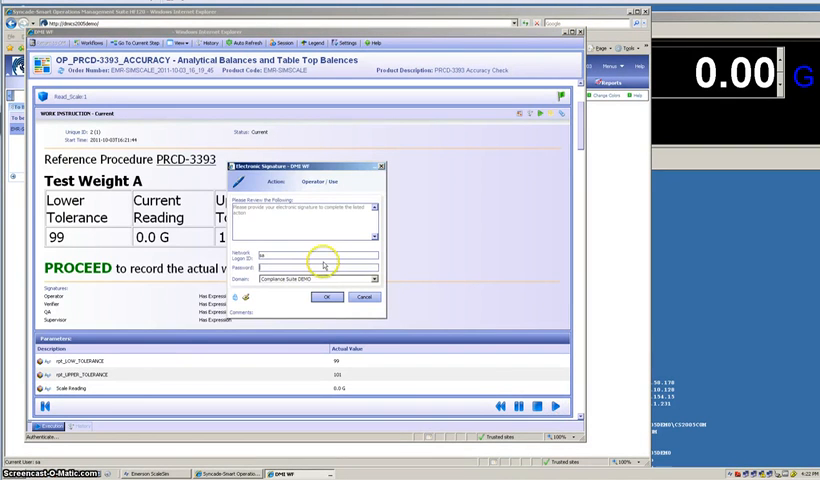
{"action": "left_click", "coordinate": [328, 296]}
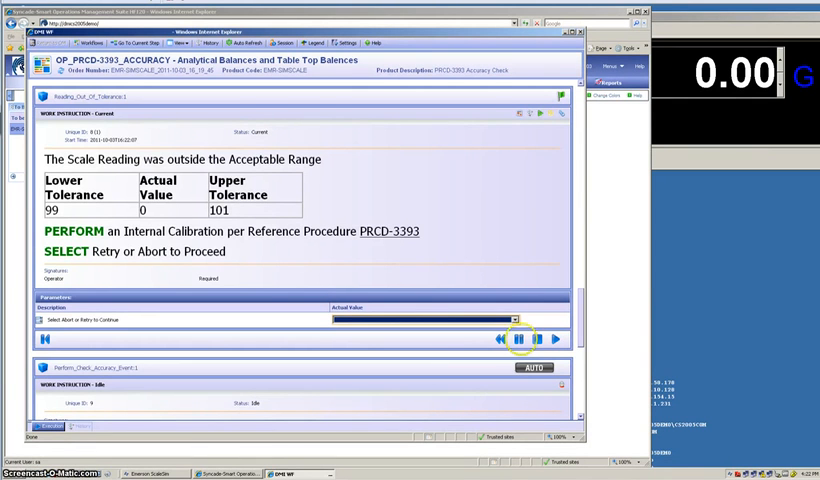
Choose Retry for the out-of-range reading and sign it, returning to Test Weight A.
{"action": "left_click", "coordinate": [512, 320]}
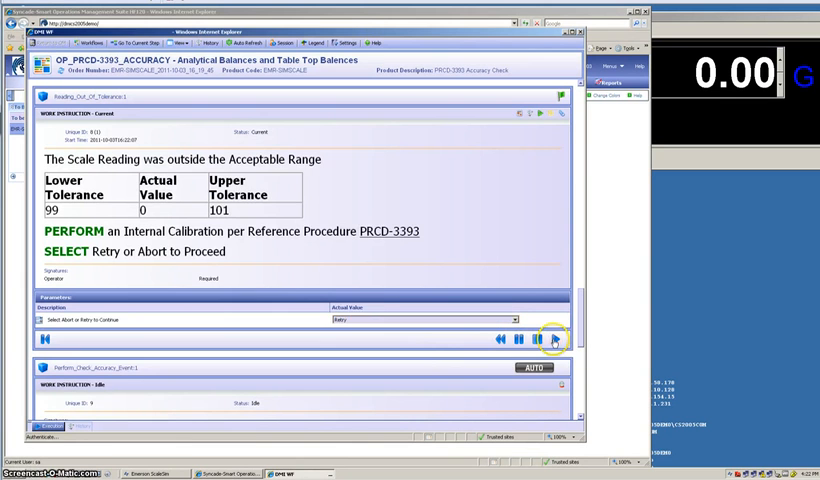
{"action": "left_click", "coordinate": [552, 338]}
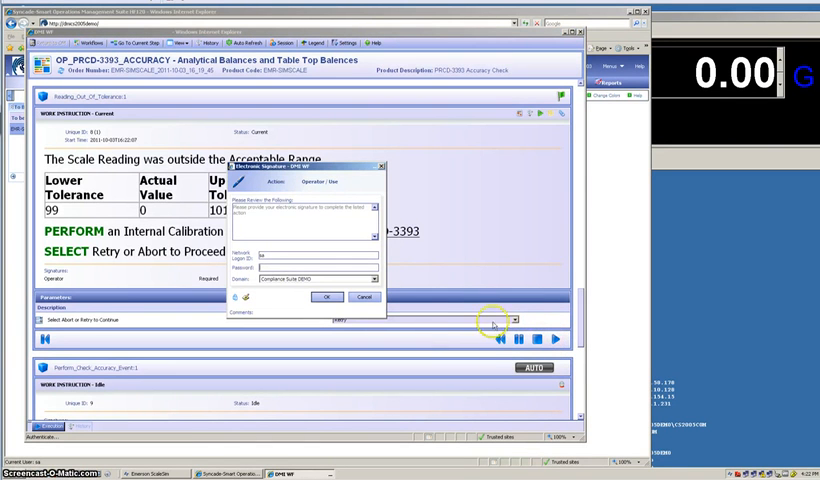
{"action": "left_click", "coordinate": [328, 296]}
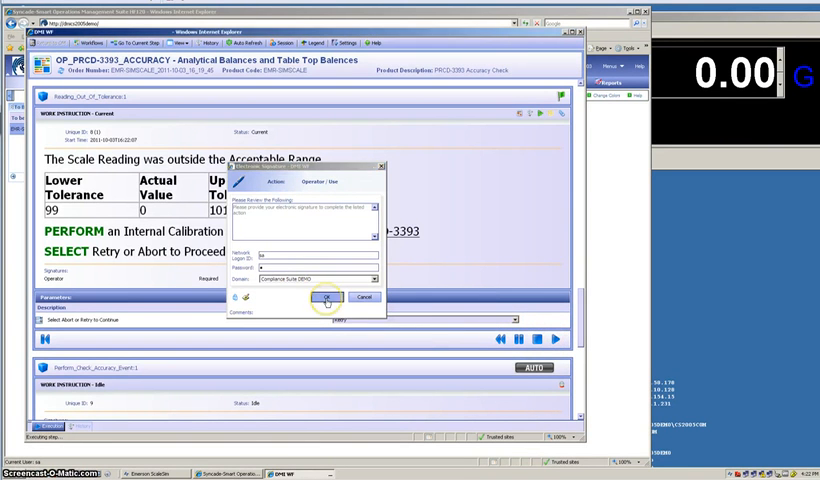
{"action": "left_click", "coordinate": [328, 296]}
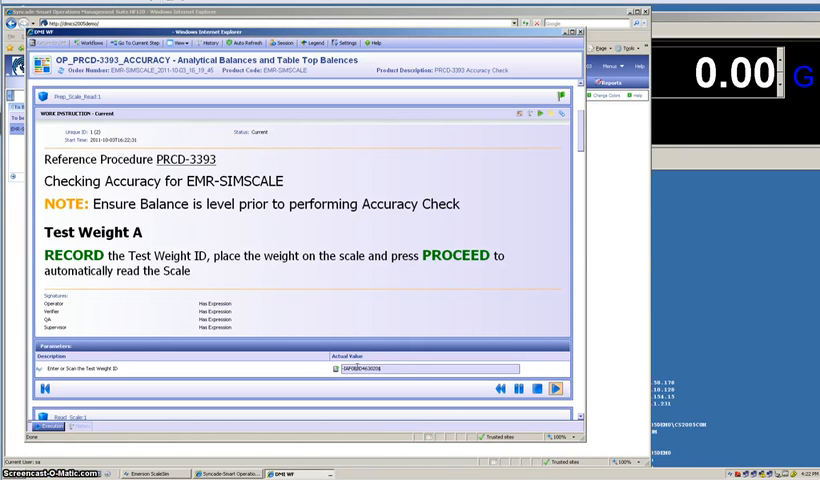
{"action": "mouse_move", "coordinate": [556, 388]}
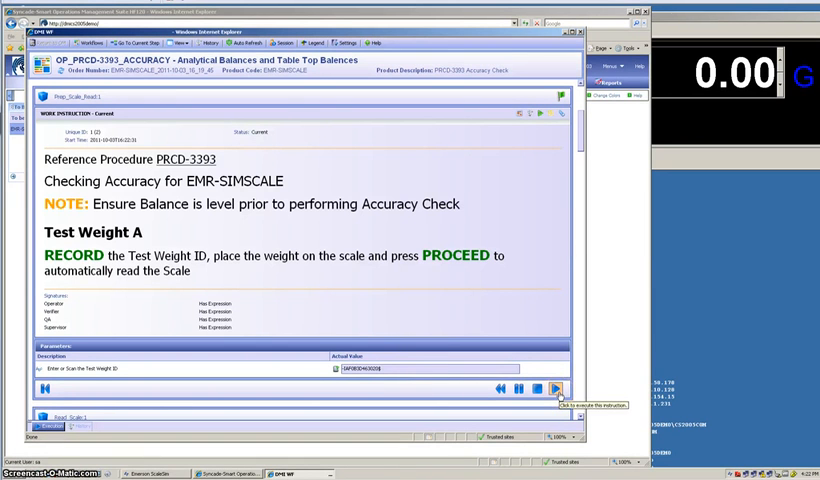
Read Test Weight A at 100.0 g within 99–101 and sign to accept it.
{"action": "left_click", "coordinate": [548, 388]}
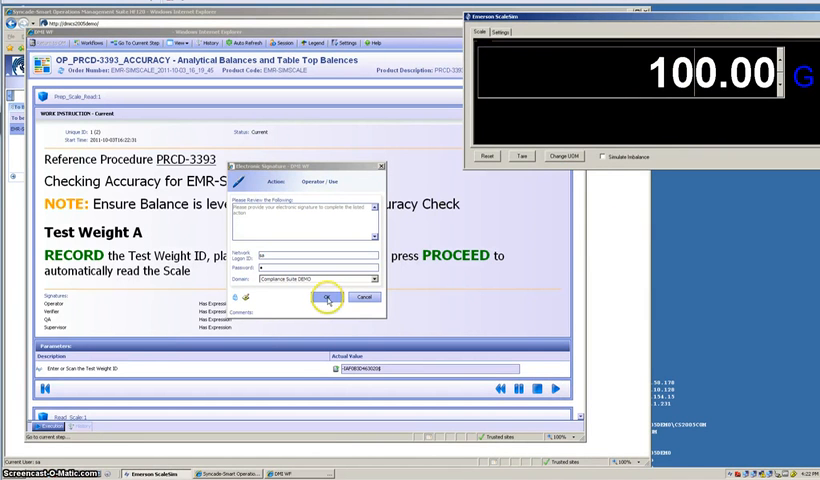
{"action": "left_click", "coordinate": [326, 296]}
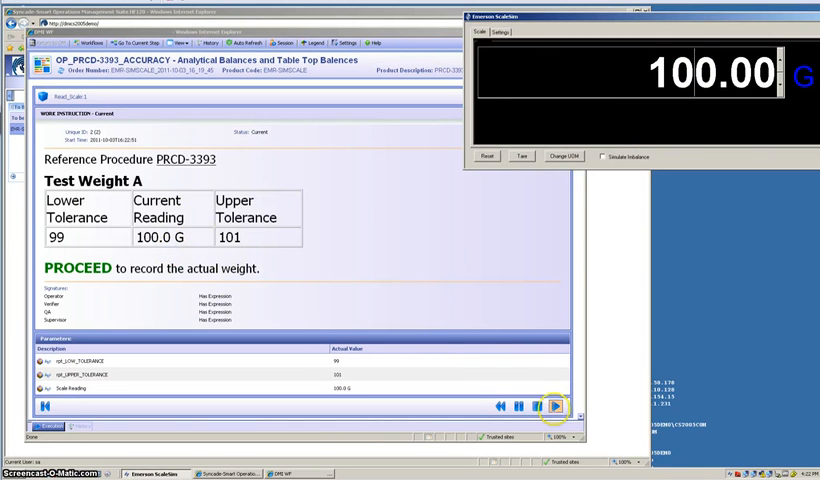
{"action": "left_click", "coordinate": [556, 406]}
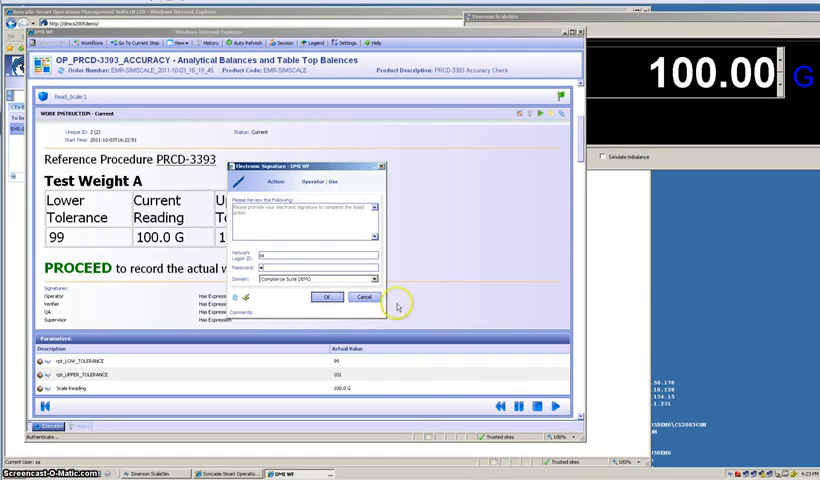
{"action": "left_click", "coordinate": [322, 296]}
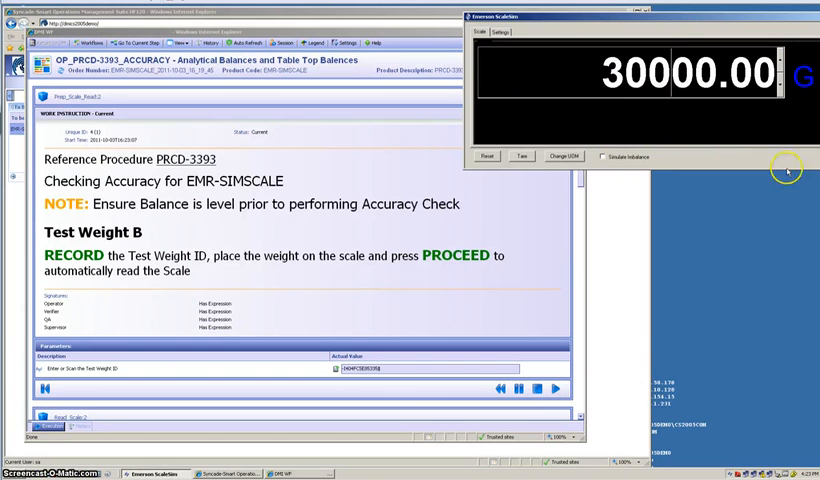
Read Test Weight B at 30000.0 g and sign to accept it, reaching the workflow overview.
{"action": "left_click", "coordinate": [556, 388]}
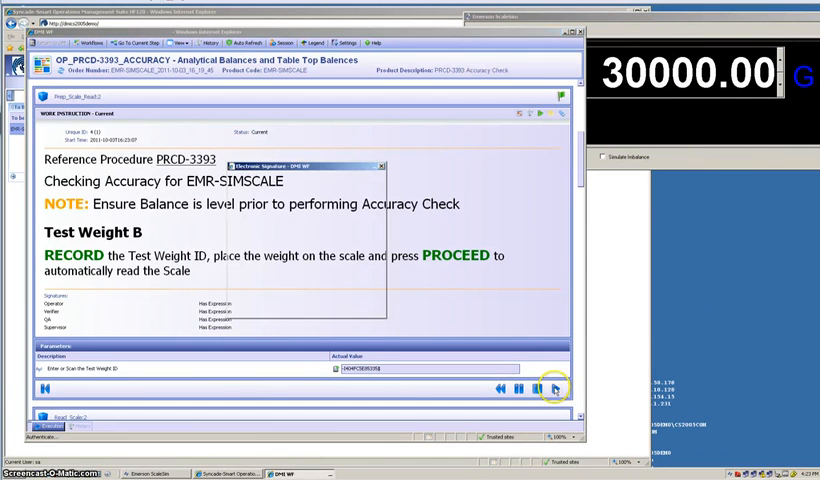
{"action": "left_click", "coordinate": [556, 388]}
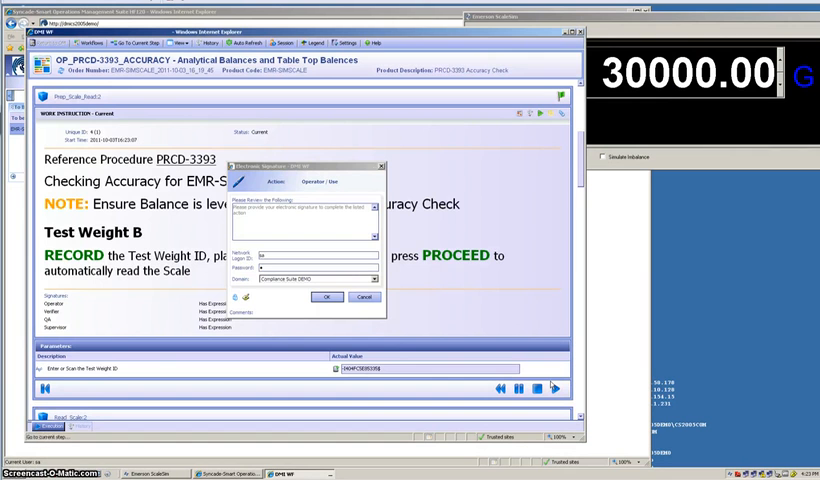
{"action": "left_click", "coordinate": [328, 296]}
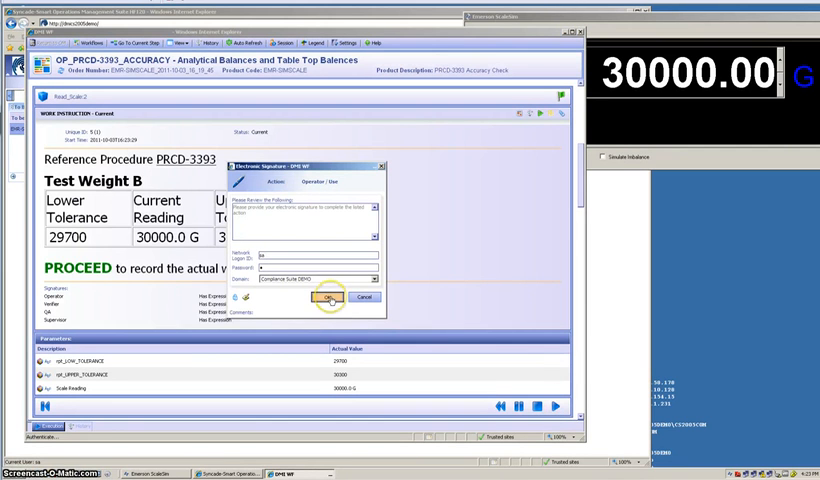
{"action": "left_click", "coordinate": [328, 296]}
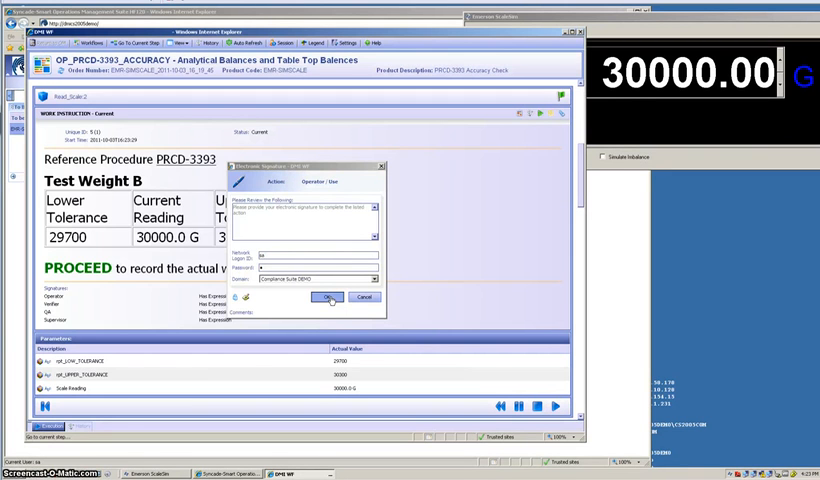
{"action": "left_click", "coordinate": [328, 296]}
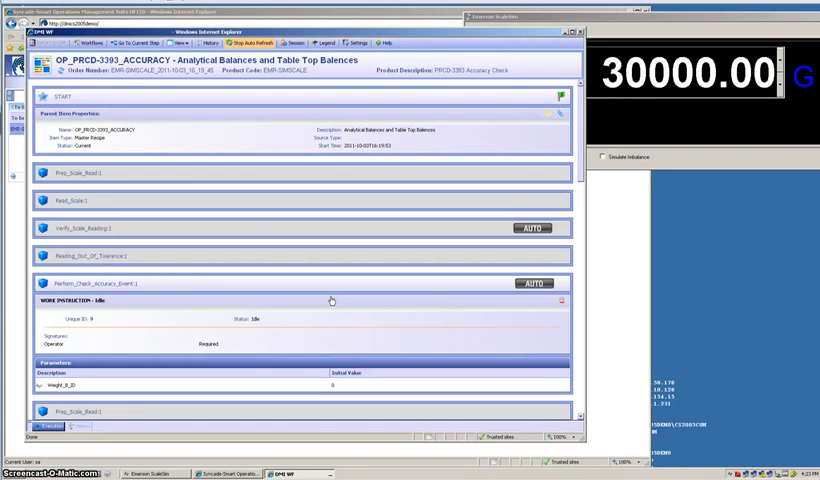